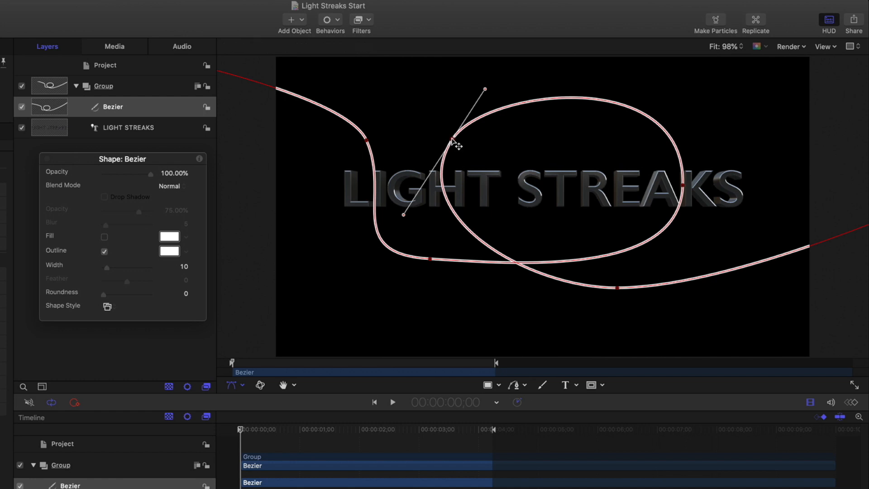
# Style the Bezier as a magenta Airbrush stroke, Width 52, Additive Blend, with keyframed Last Point Offset
pyautogui.click(107, 307)
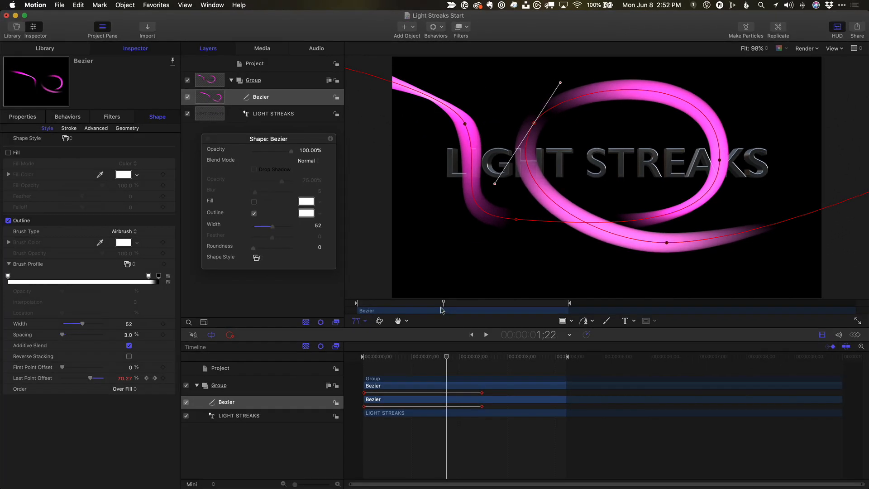
pyautogui.click(95, 127)
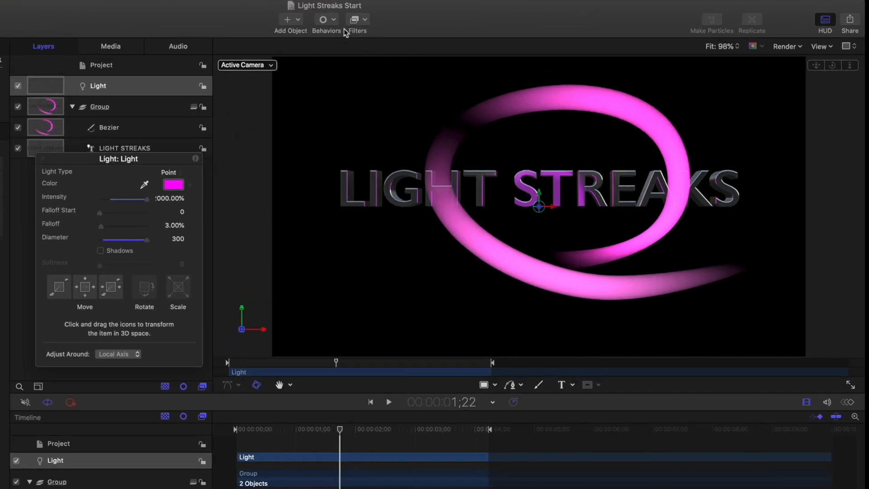
# Add a Motion Path behavior to the light using the Bezier streak as its Geometry path shape
pyautogui.click(326, 19)
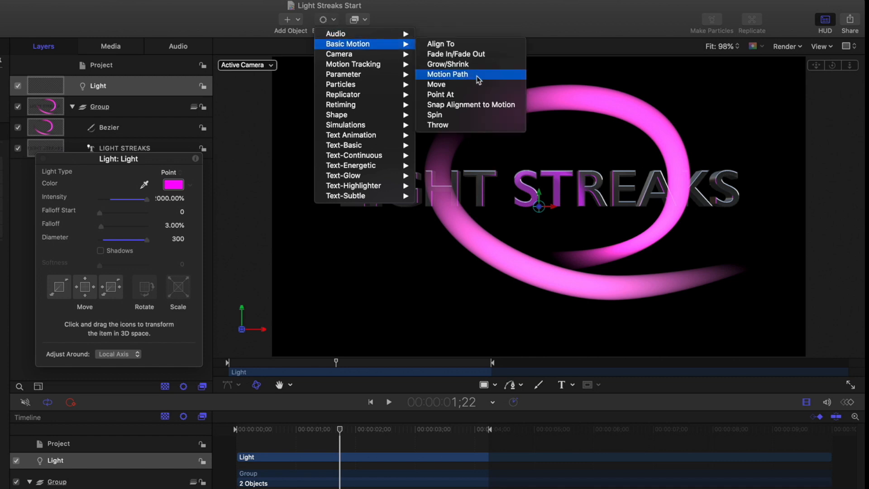
pyautogui.click(446, 75)
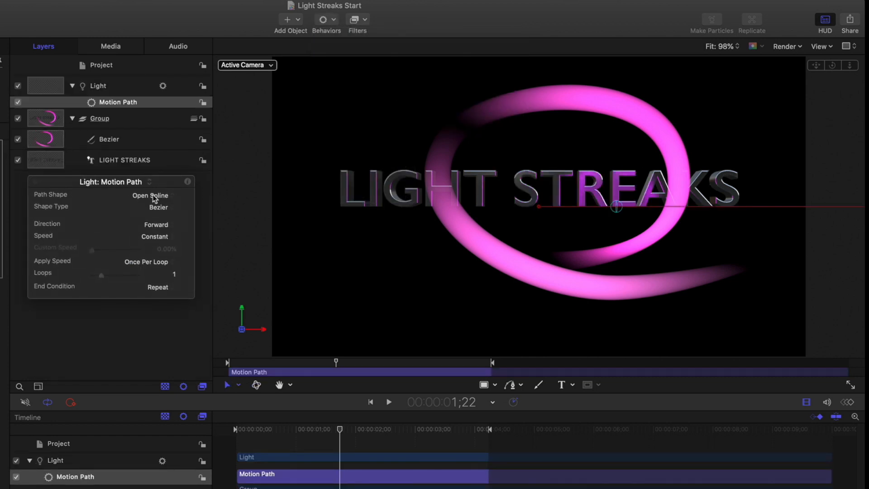
pyautogui.click(149, 195)
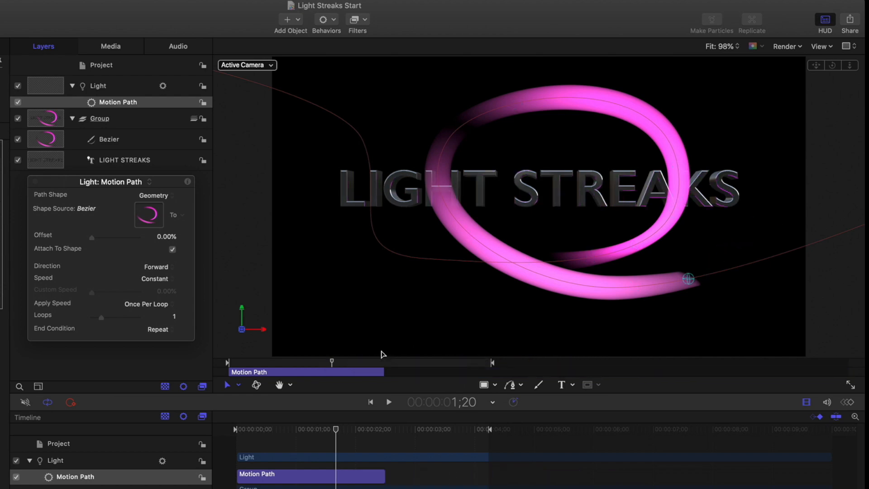
# Dim the LIGHT STREAKS text's Environment Intensity to 4% and play the animation from the start
pyautogui.click(126, 159)
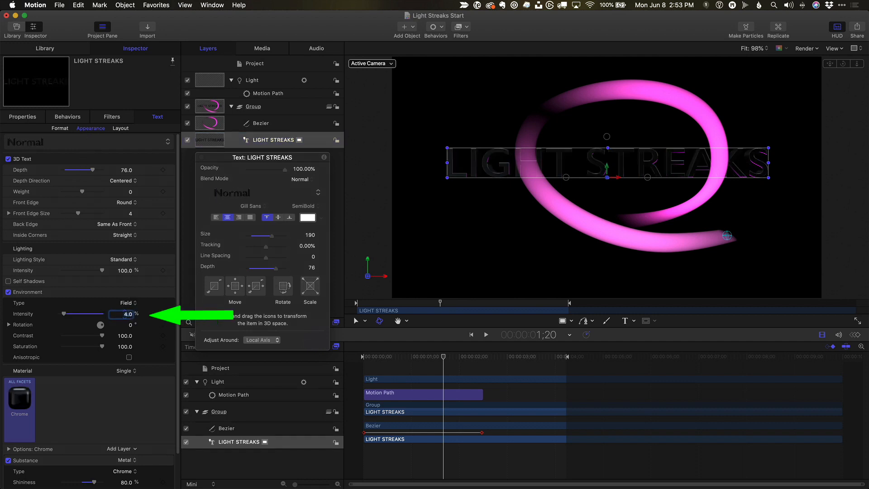
pyautogui.click(366, 237)
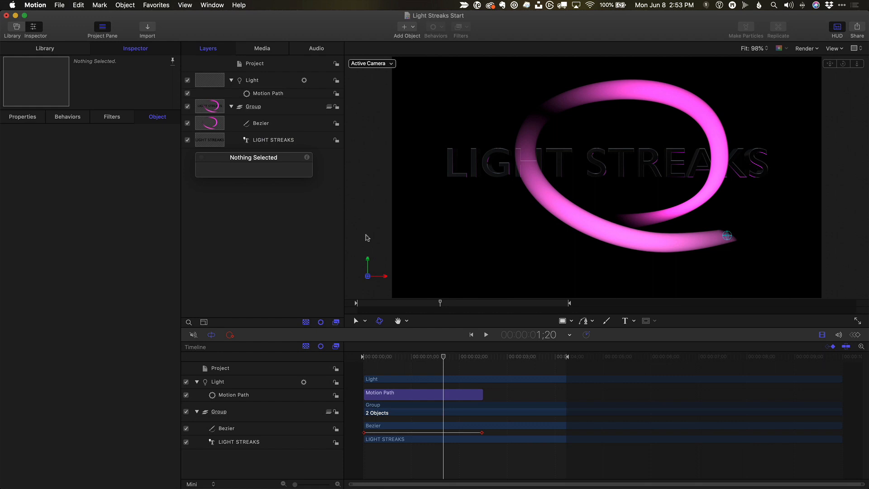
pyautogui.click(485, 335)
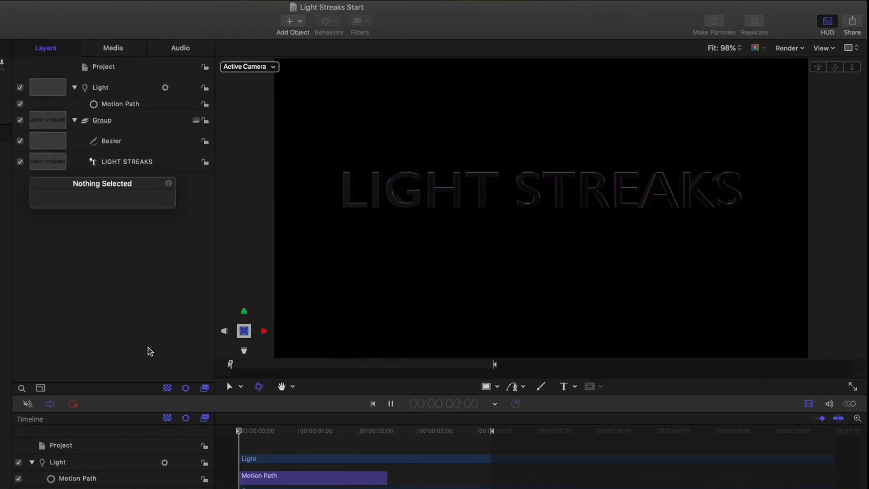